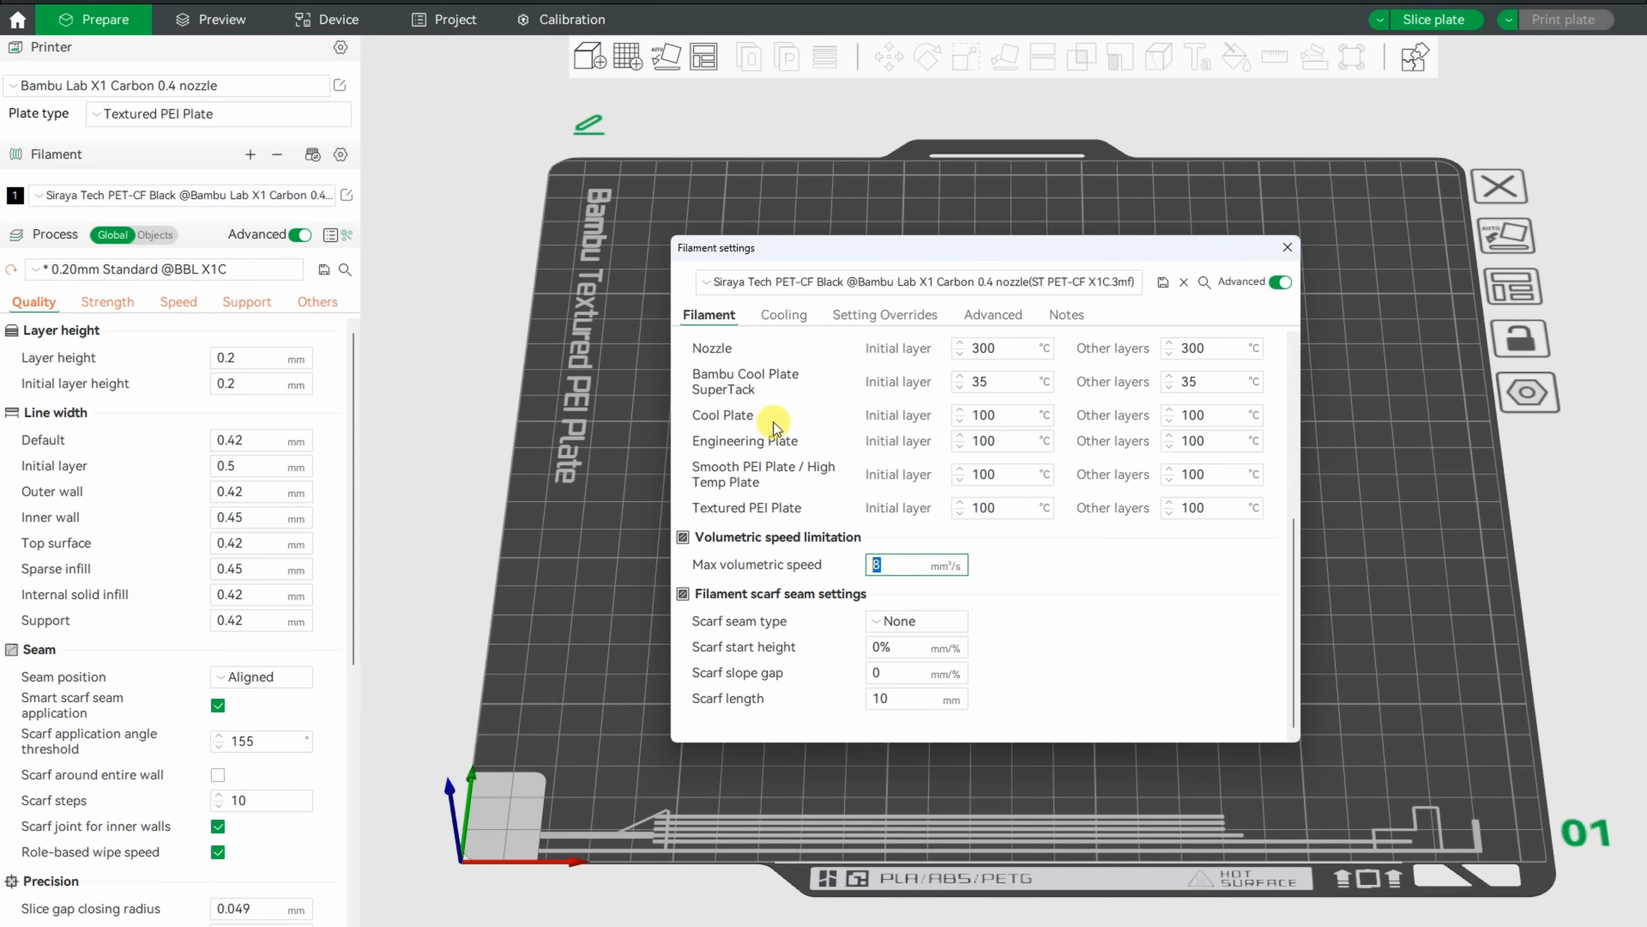
Step: Show the Cooling settings of the Siraya Tech PET-CF Black profile to review fan values
left_click(782, 314)
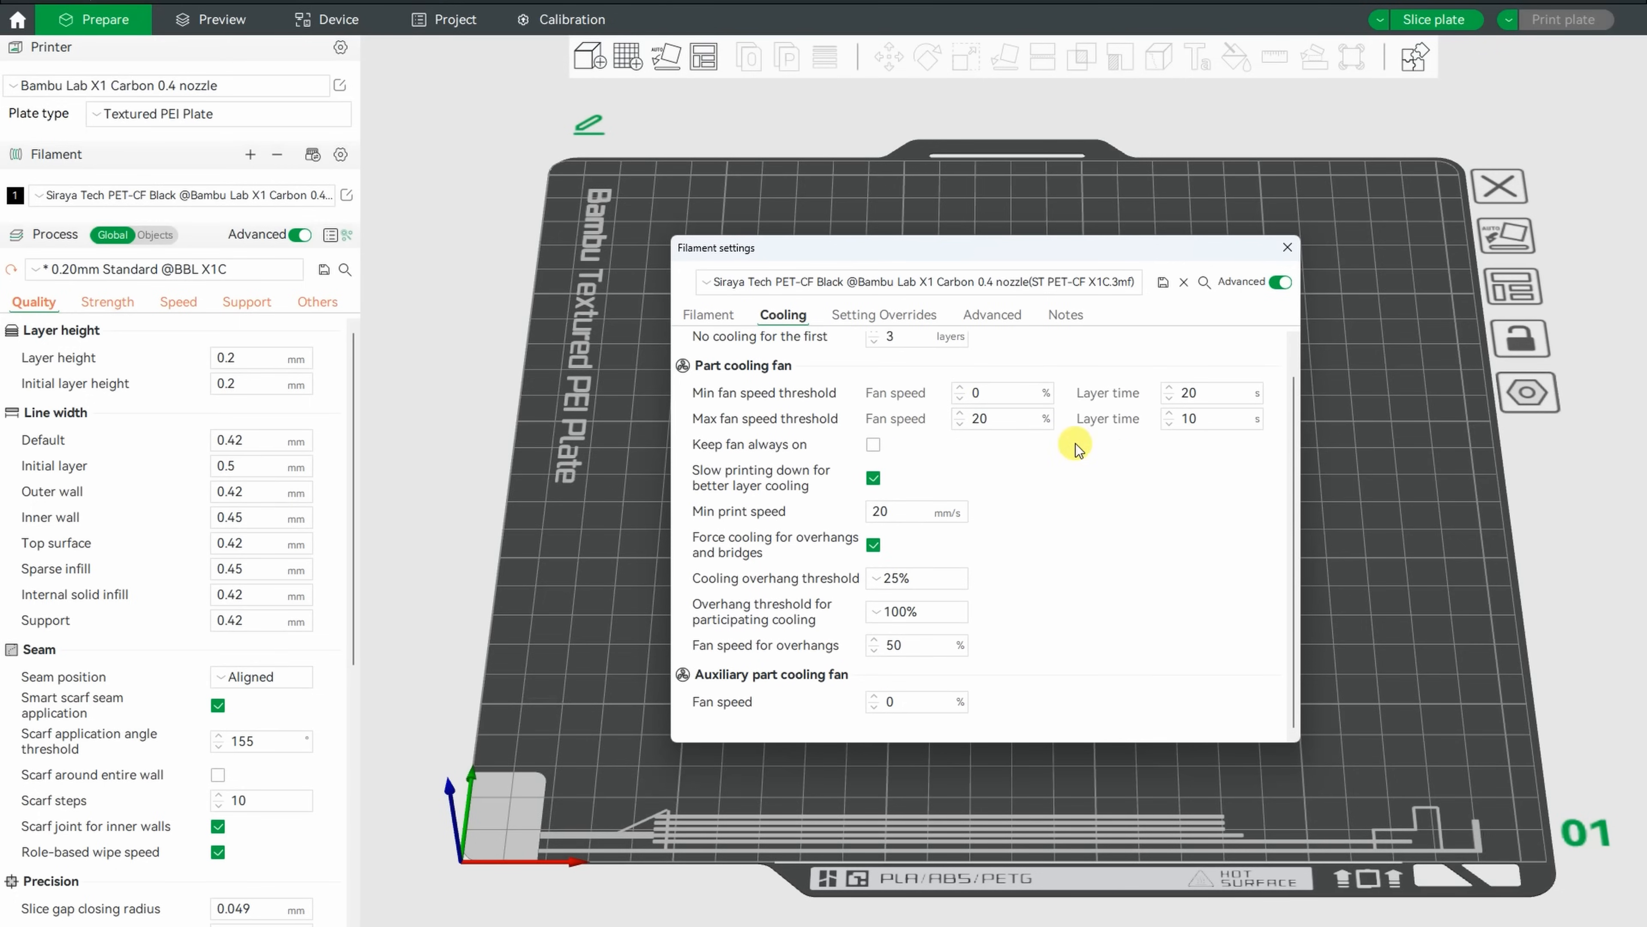